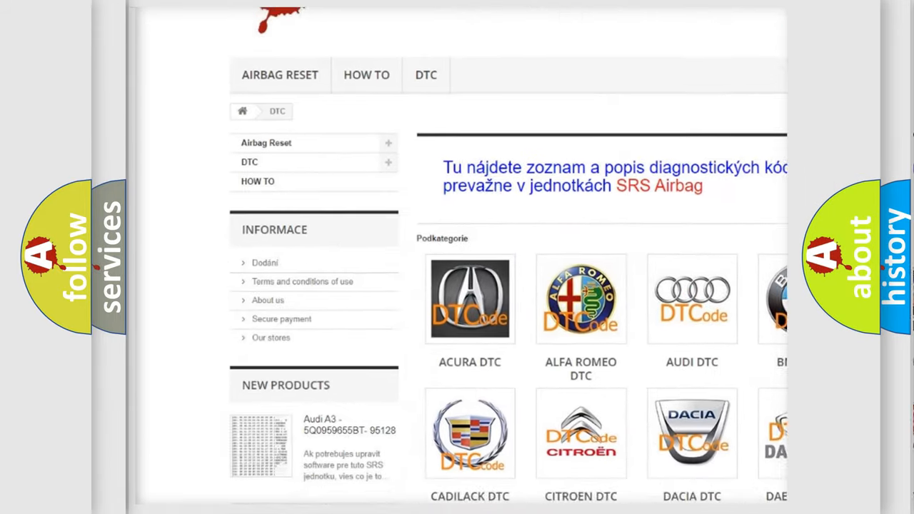
pyautogui.scroll(-3)
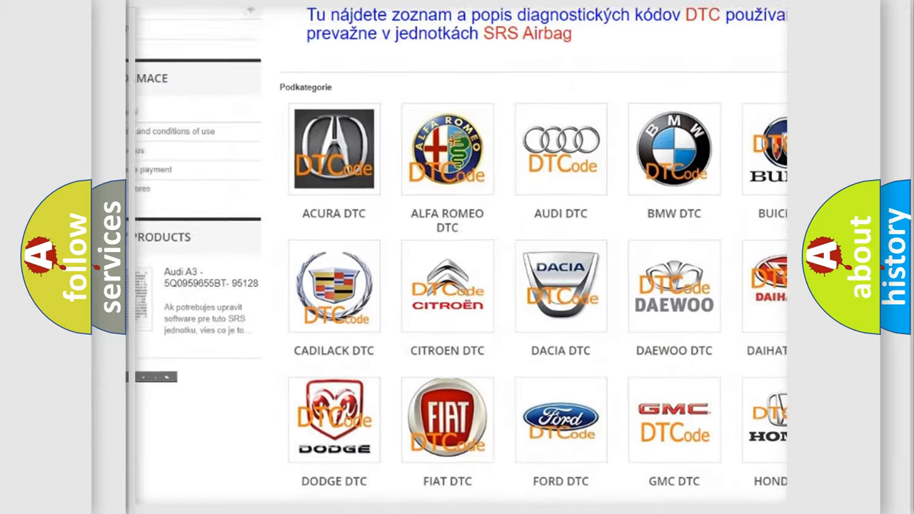